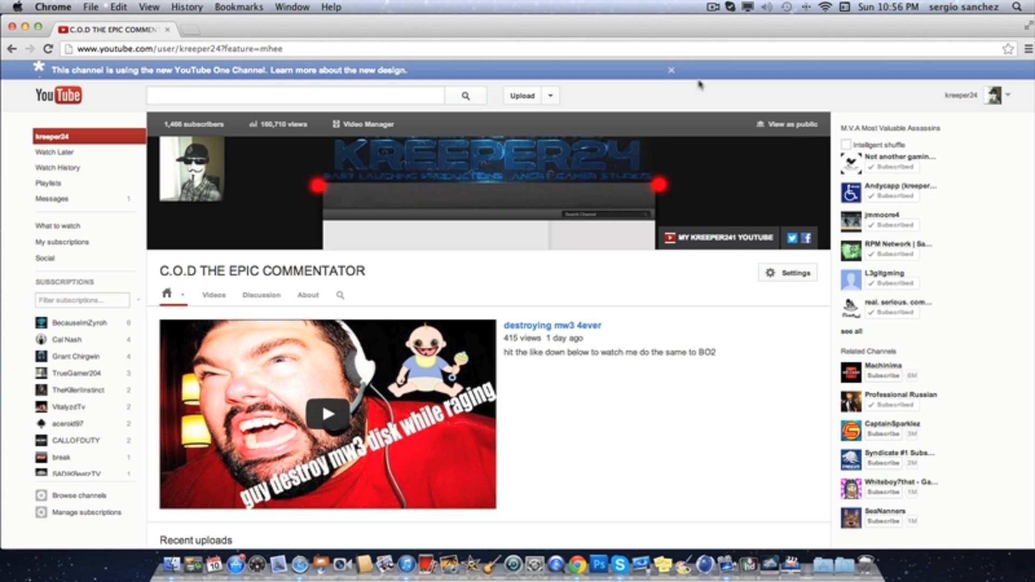
mouse_move(659, 53)
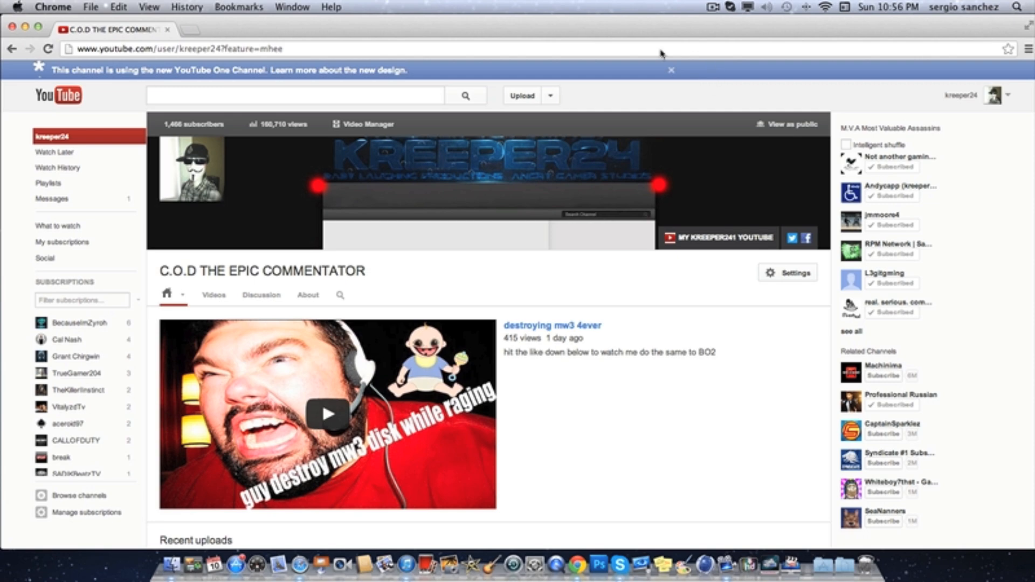
Go to Video Manager from the account menu and open the channel Dashboard
scroll("down", 3)
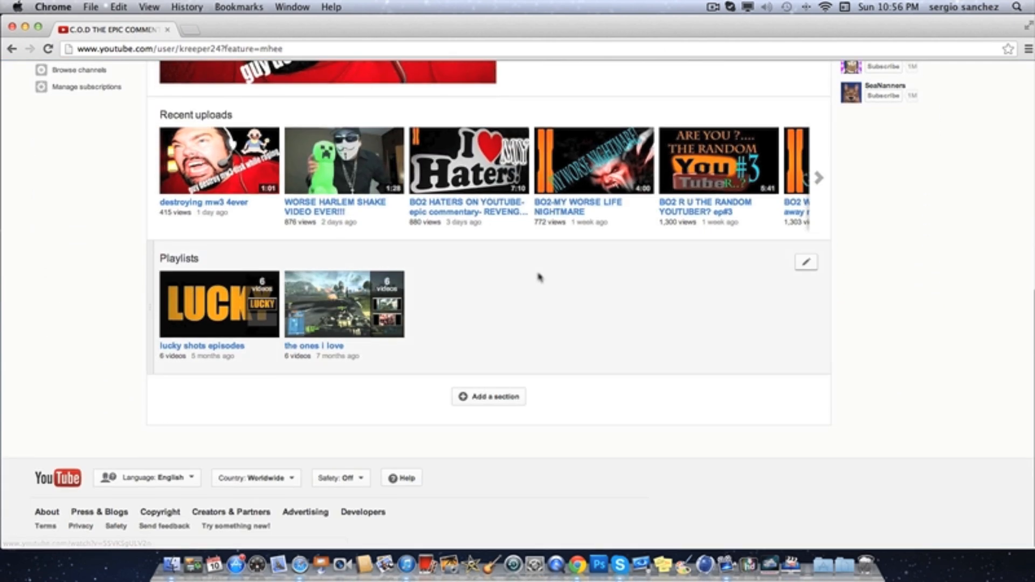
scroll("up", 3)
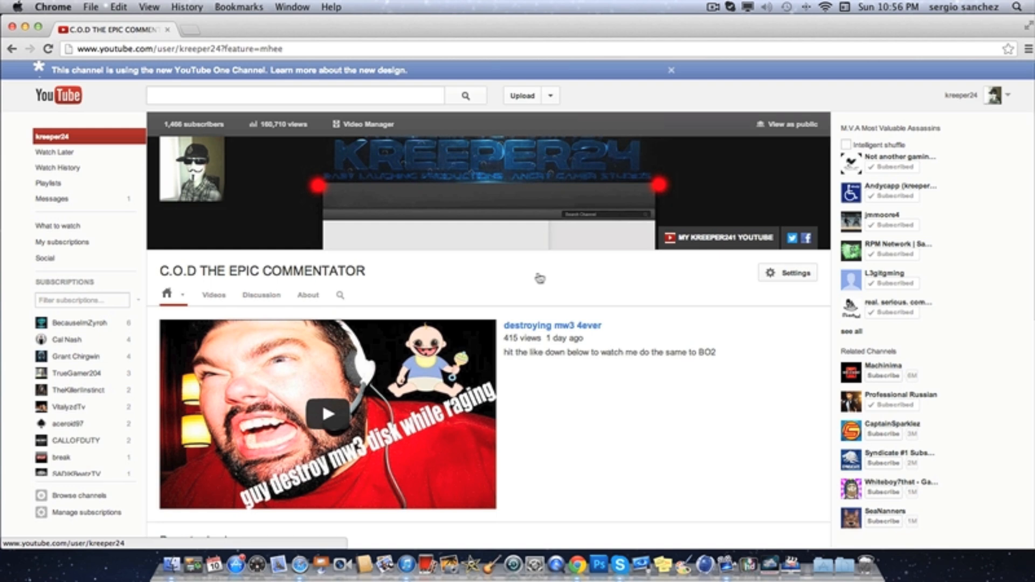
mouse_move(538, 278)
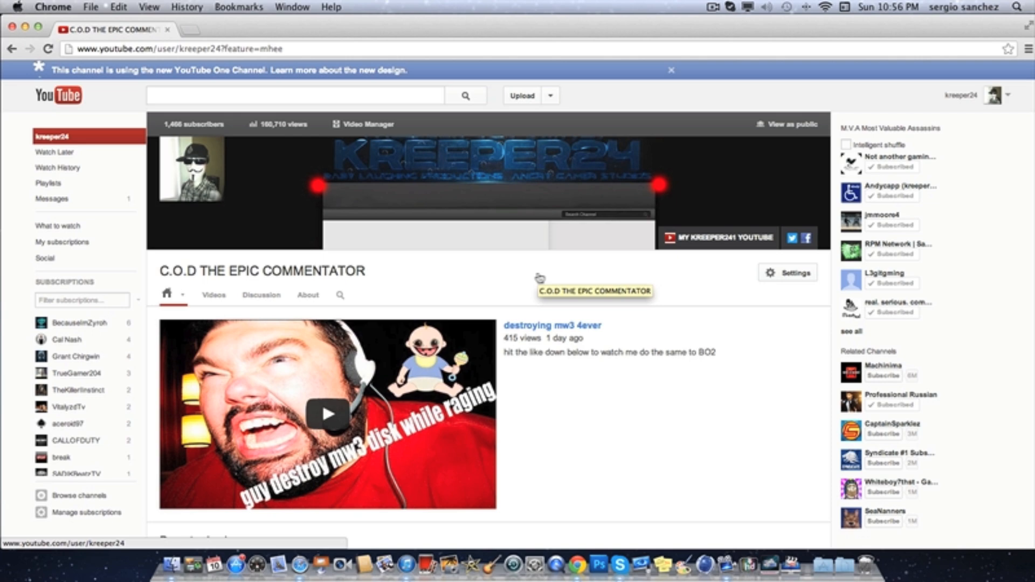
scroll("down", 3)
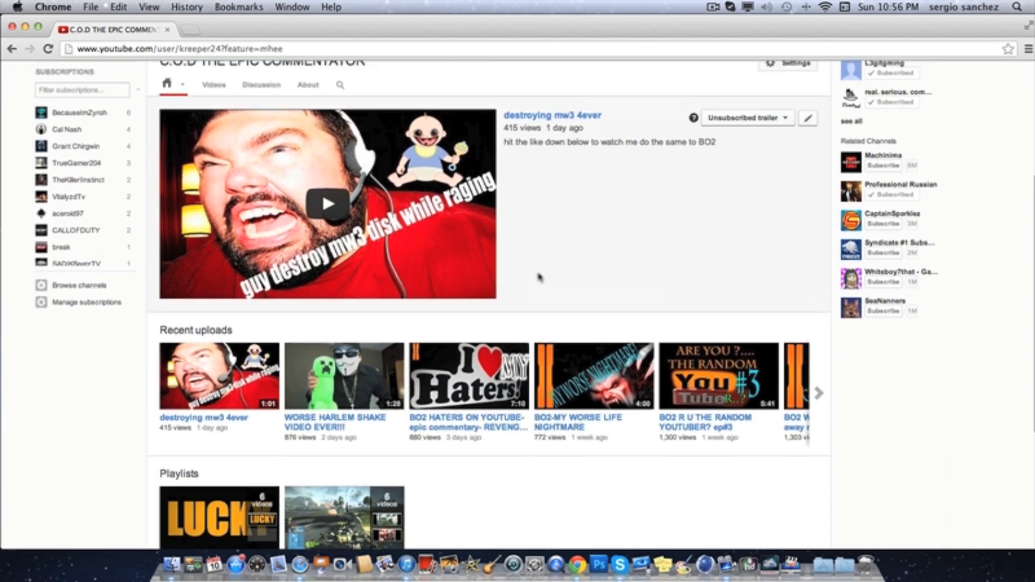
scroll("up", 3)
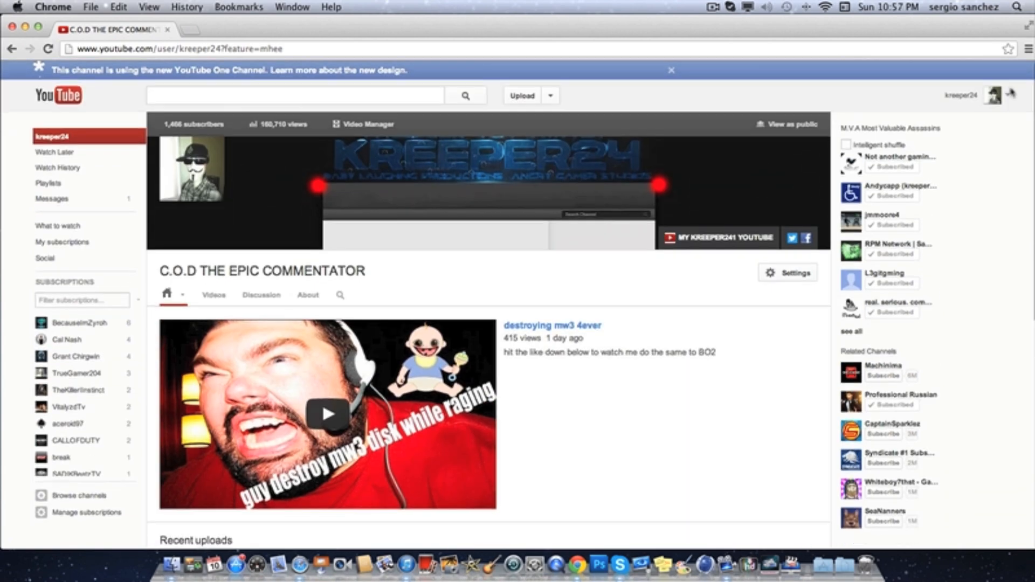
left_click(993, 94)
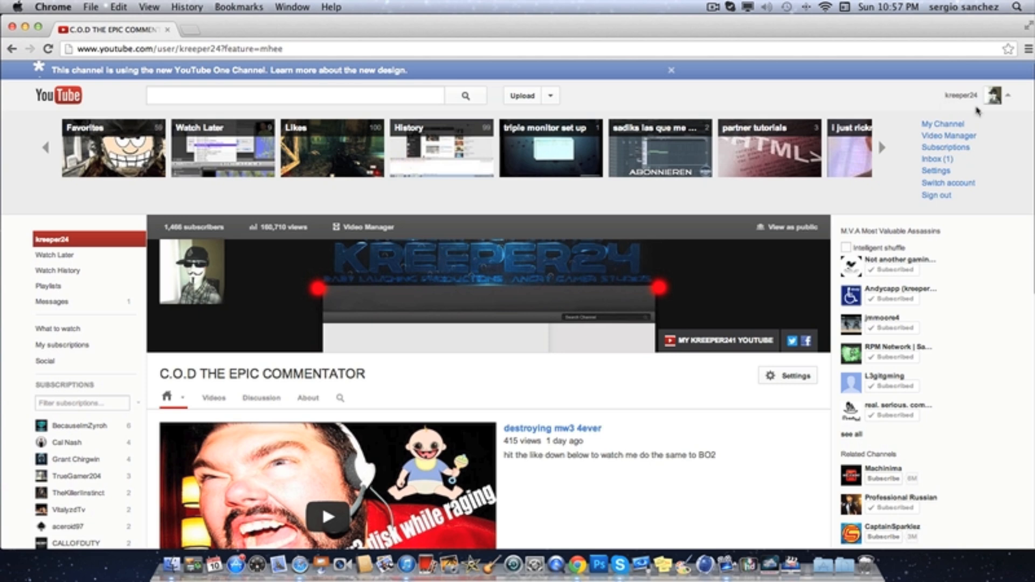
left_click(948, 135)
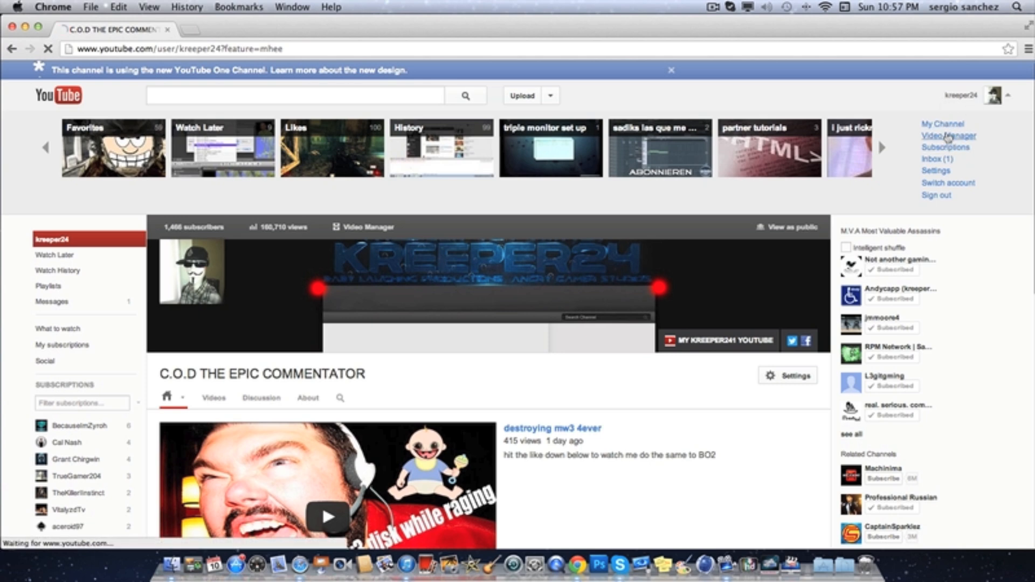
left_click(947, 135)
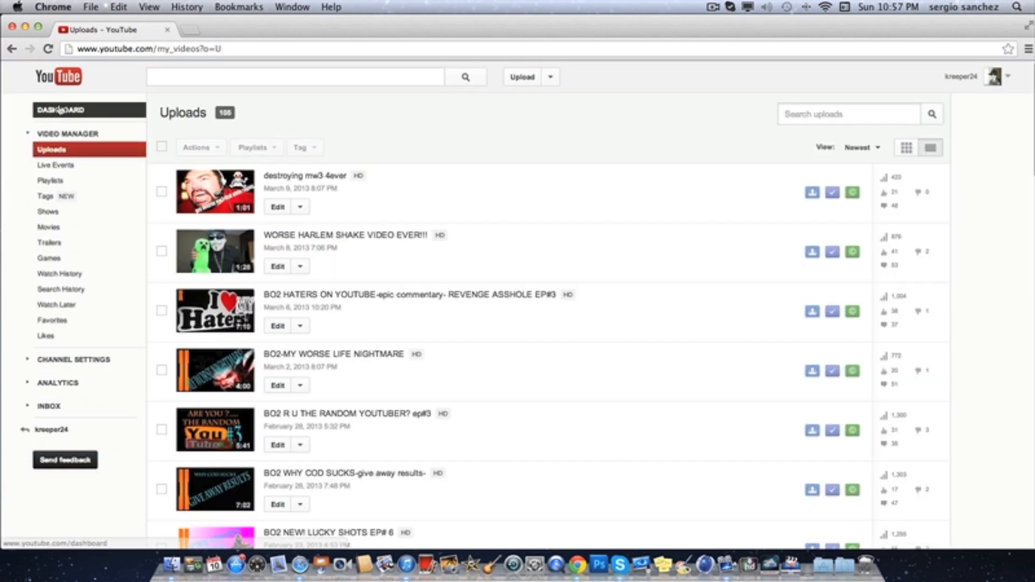
left_click(63, 110)
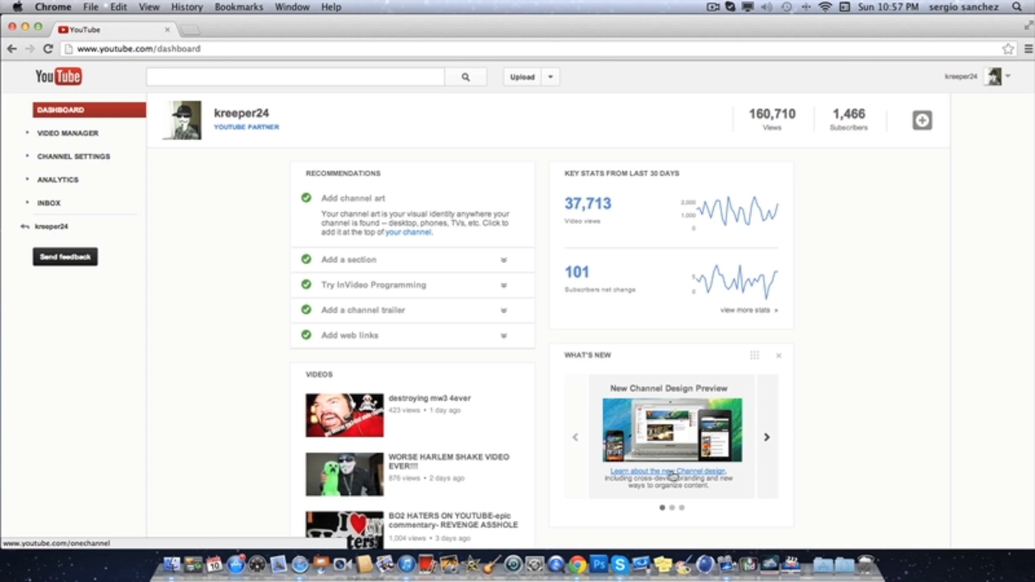
Open 'Learn about the new Channel design' and choose Switch back at the page bottom
left_click(667, 471)
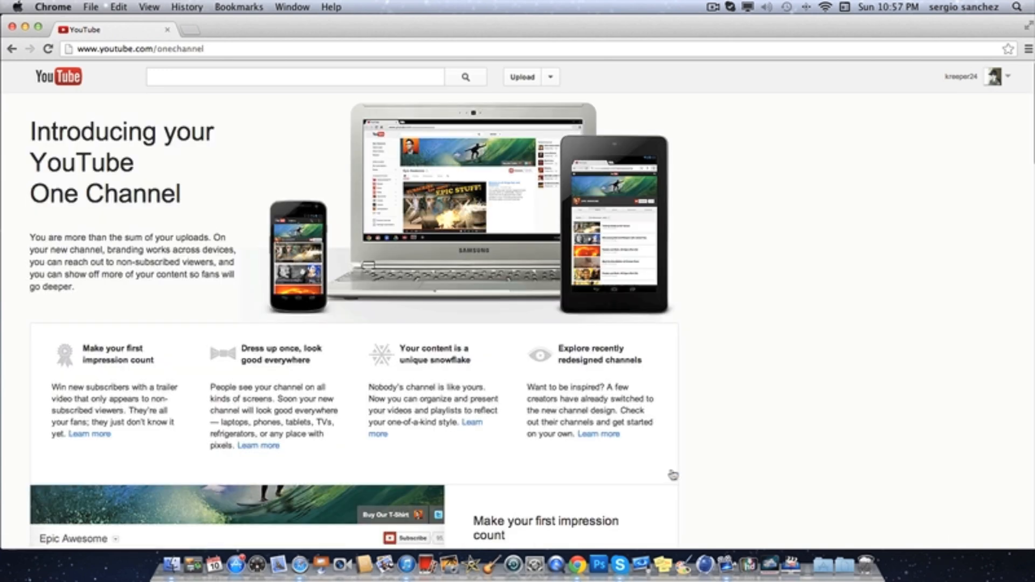
scroll("down", 3)
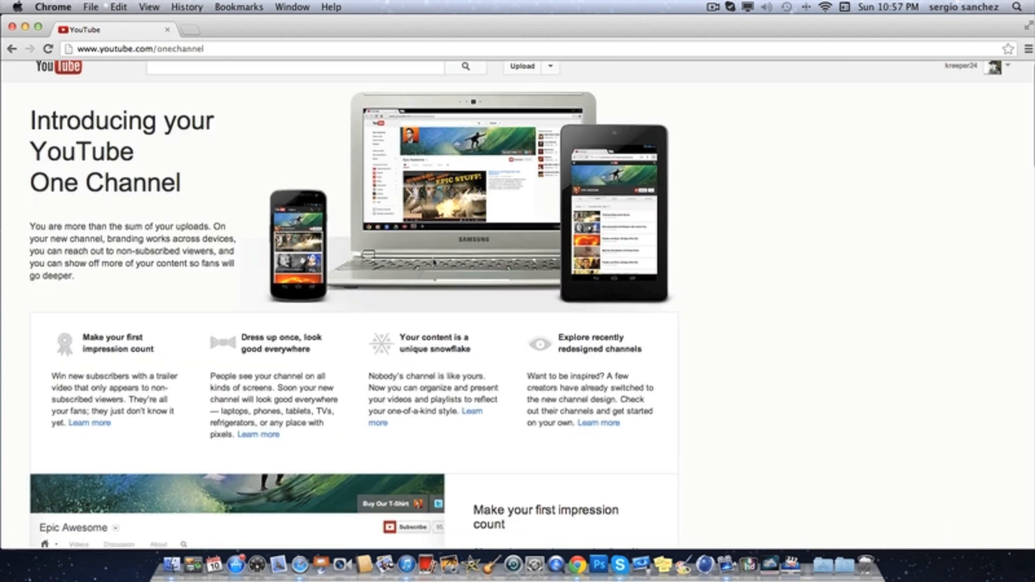
scroll("up", 3)
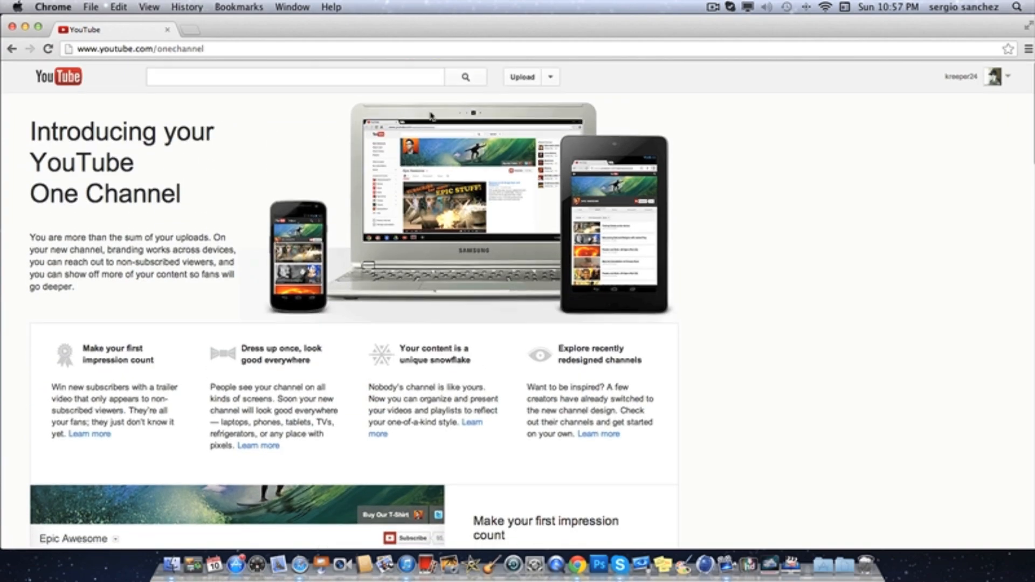
scroll("down", 3)
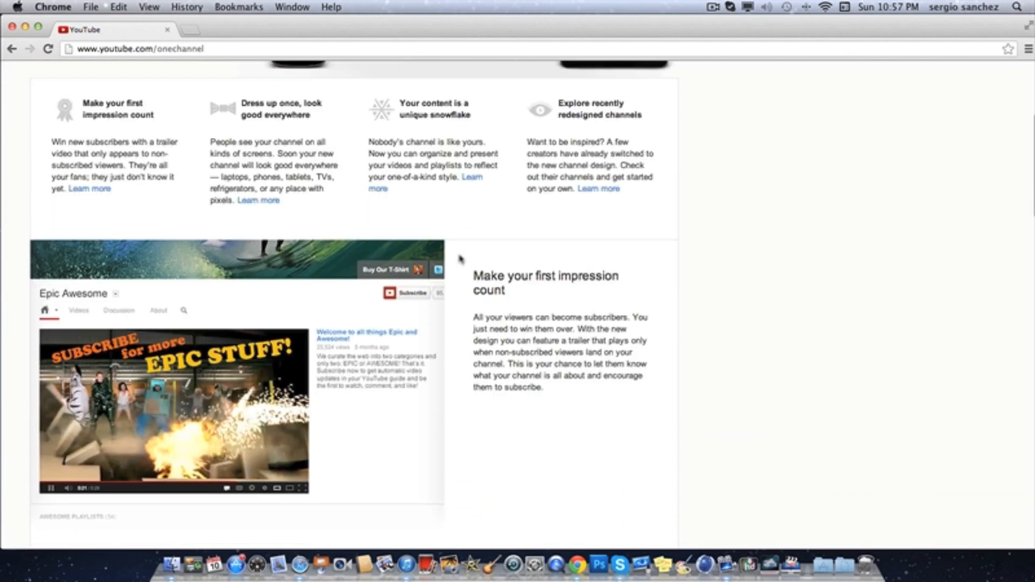
scroll("down", 3)
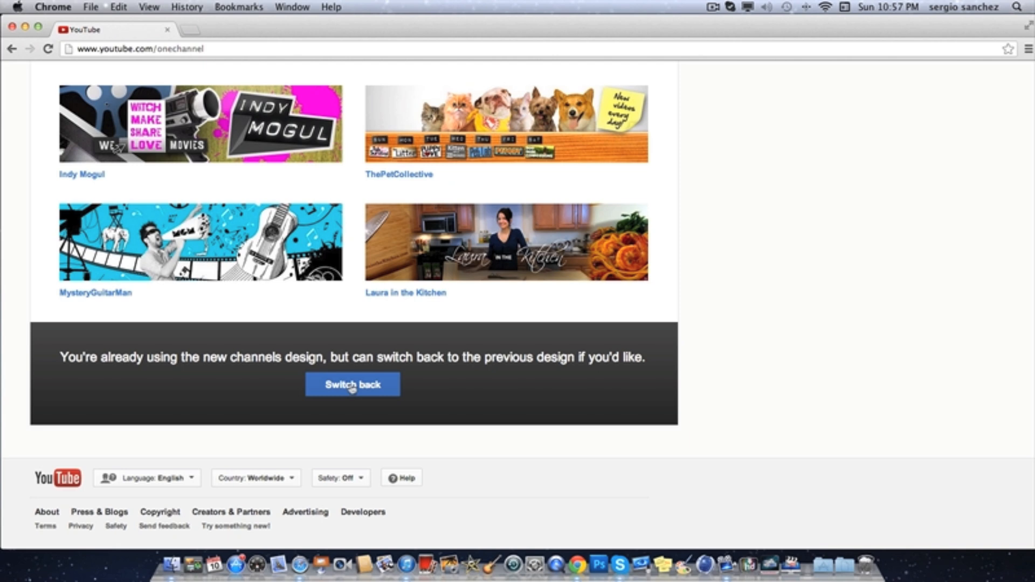
left_click(353, 384)
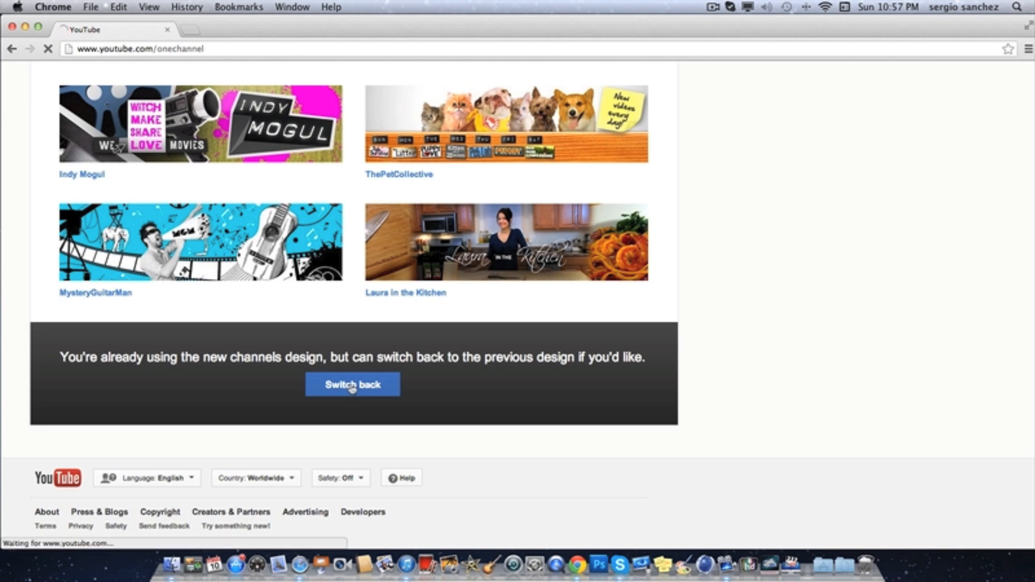
Confirm Switch back and review the old-layout channel with its KREEPER24 background
left_click(353, 384)
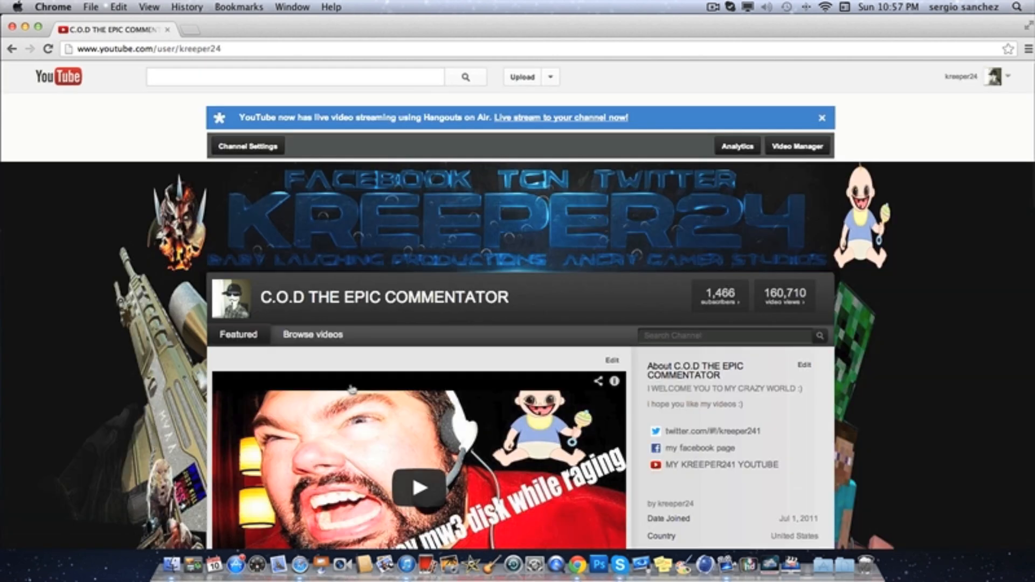
scroll("down", 3)
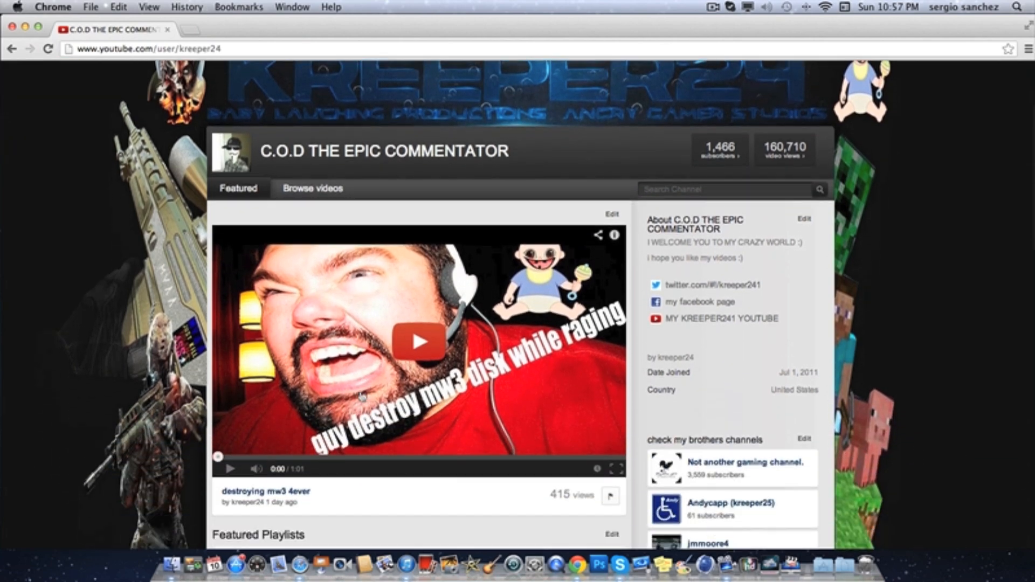
scroll("up", 3)
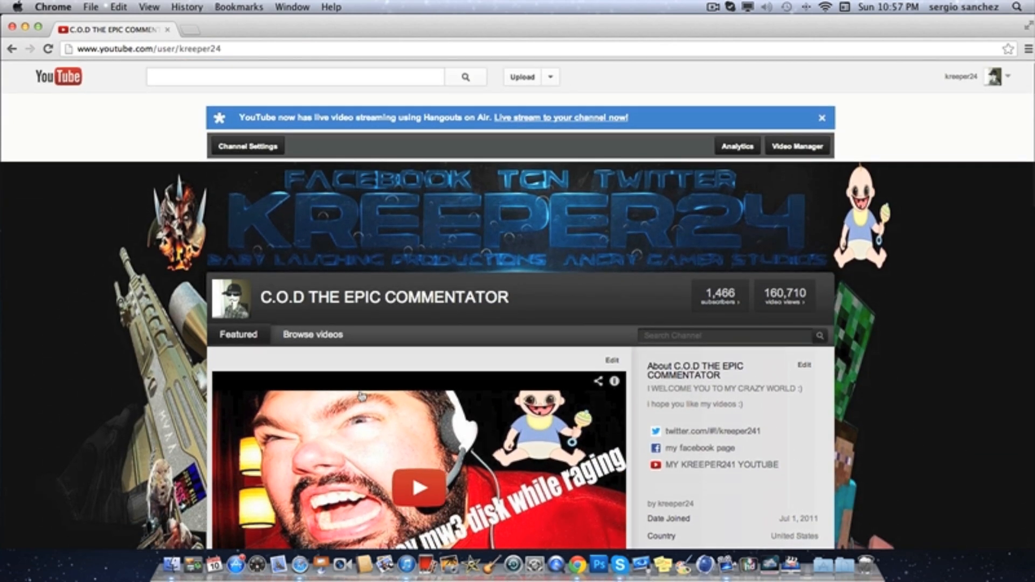
scroll("down", 3)
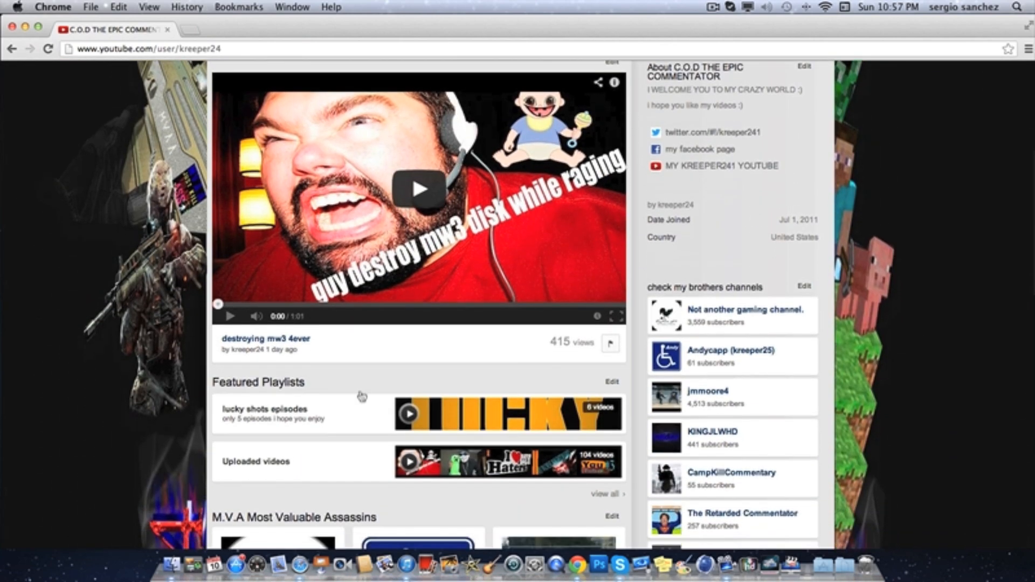
scroll("up", 3)
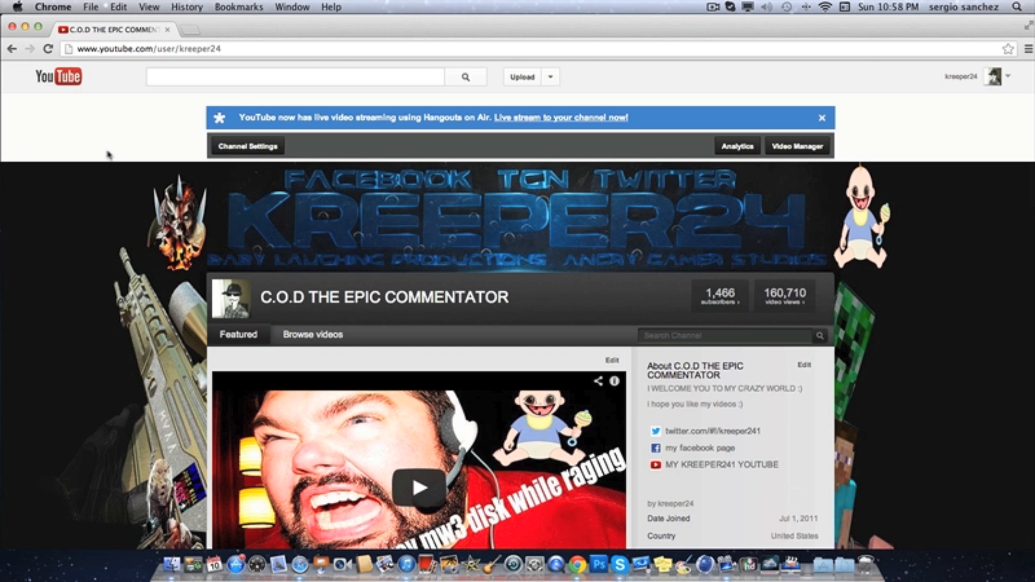
mouse_move(218, 267)
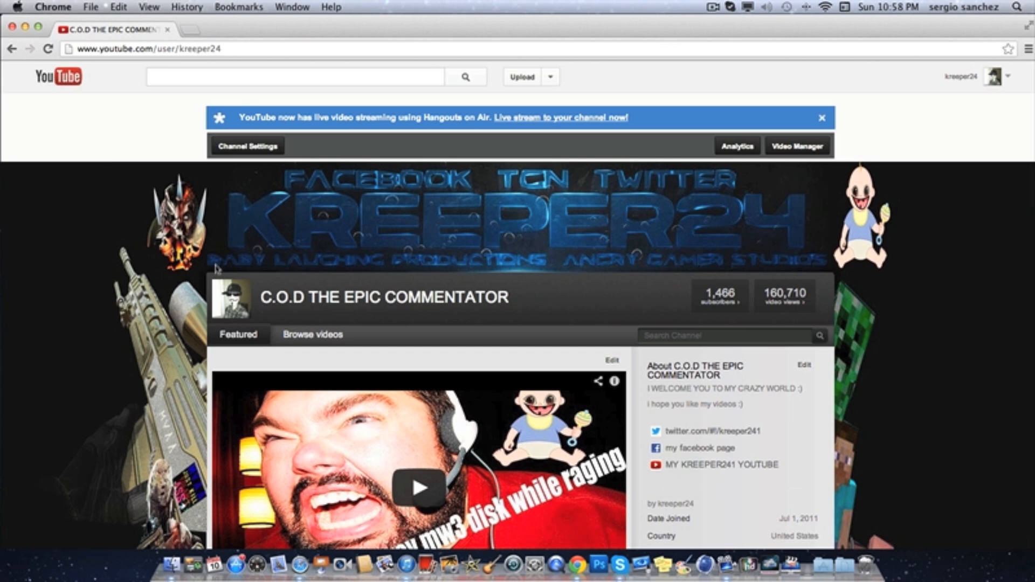
mouse_move(370, 233)
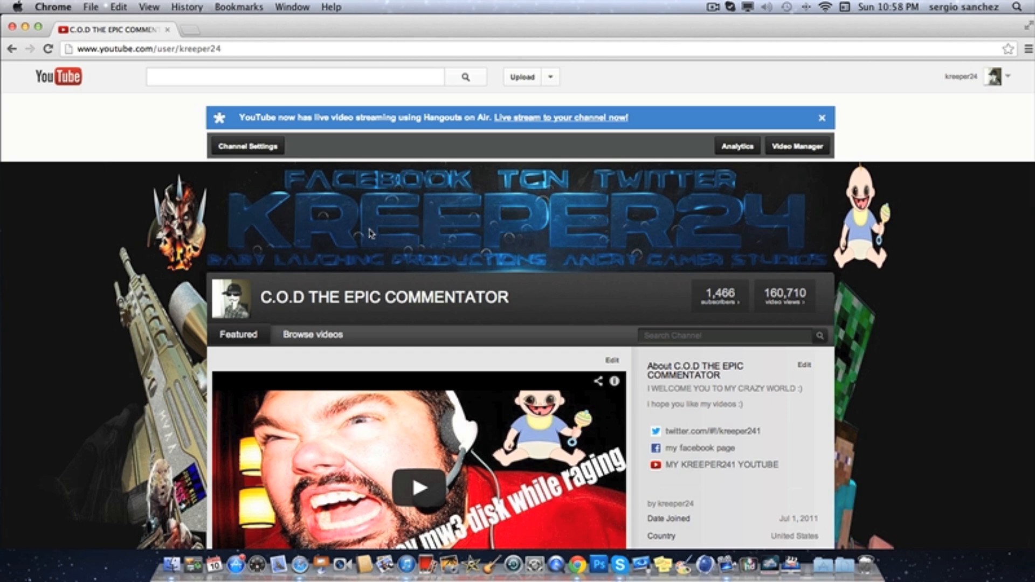
mouse_move(374, 178)
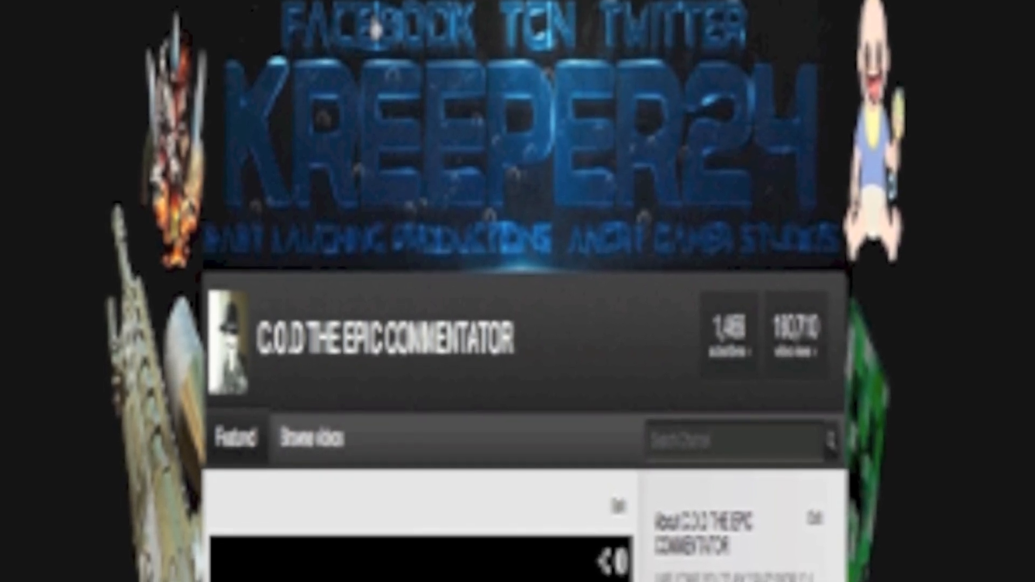
scroll("down", 3)
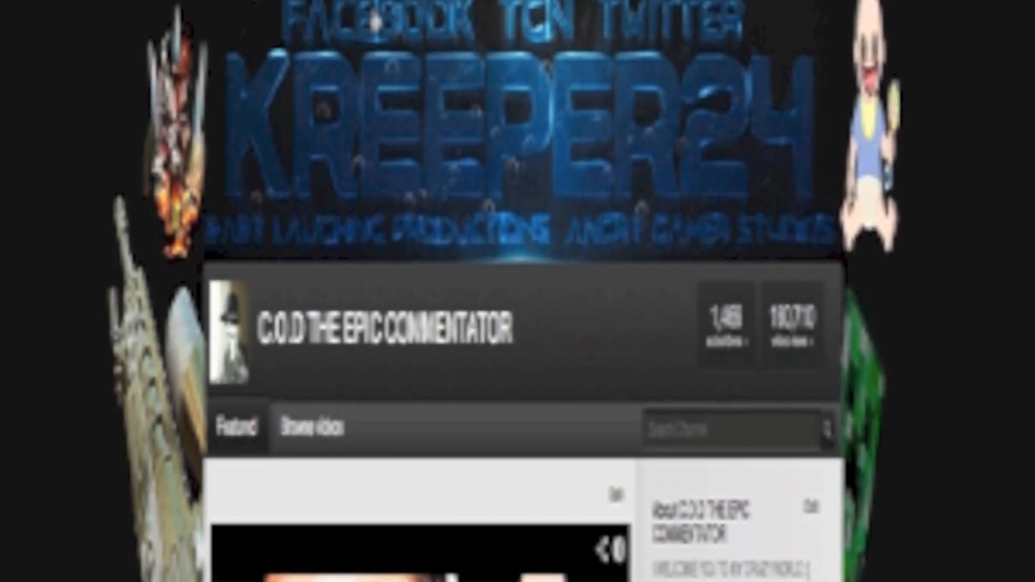